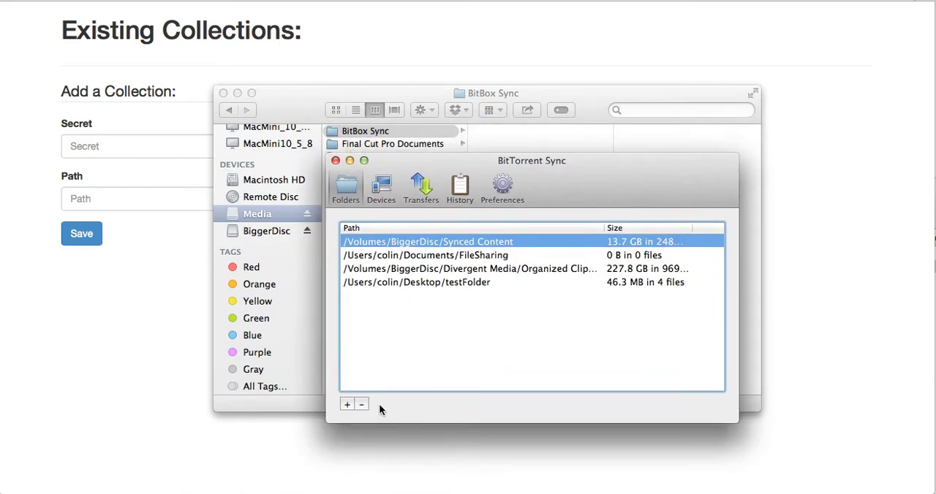
Add /Volumes/Media/BitBox Sync as a synced folder, keeping the generated secret
click(347, 404)
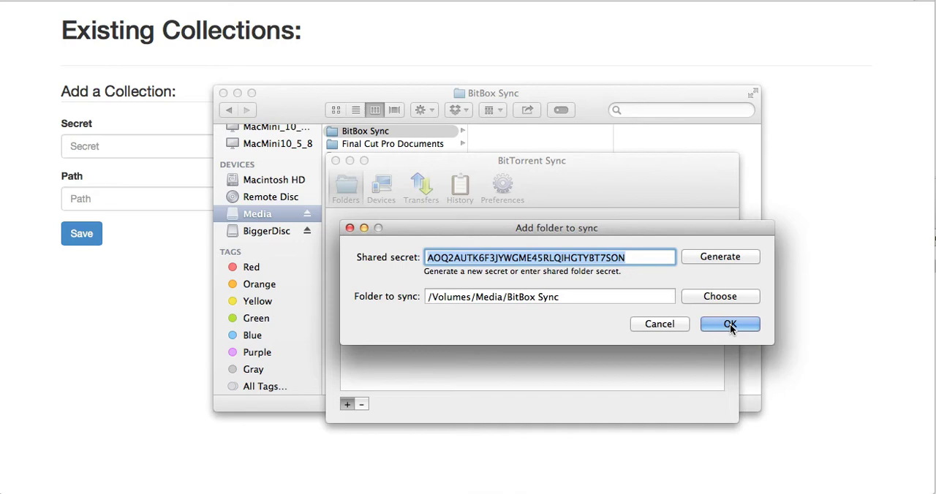
click(729, 324)
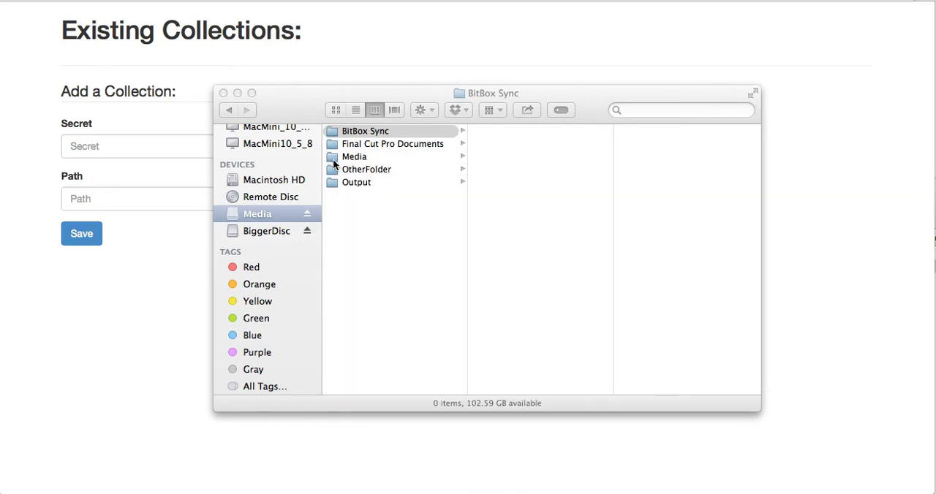
mouse_move(164, 287)
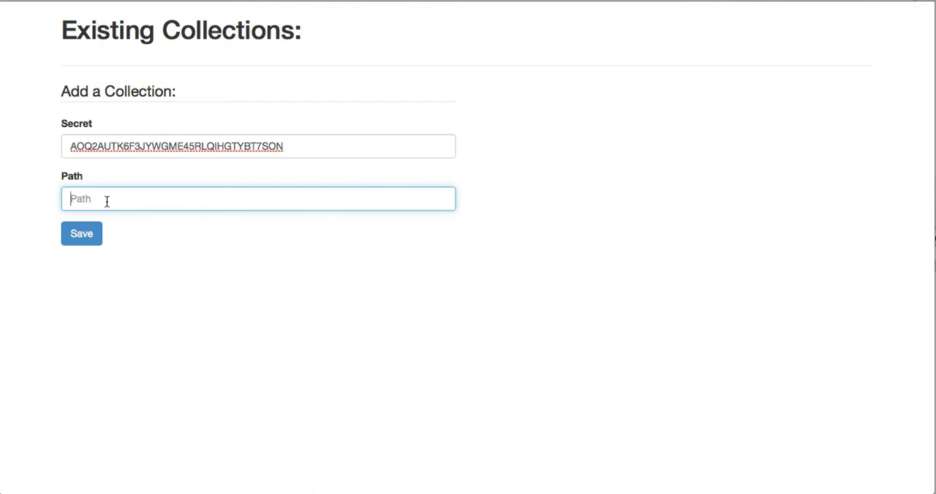
Save a collection with path /FileSharing/BitBox, then view the synced folder's contents
text(/FileSharing/)
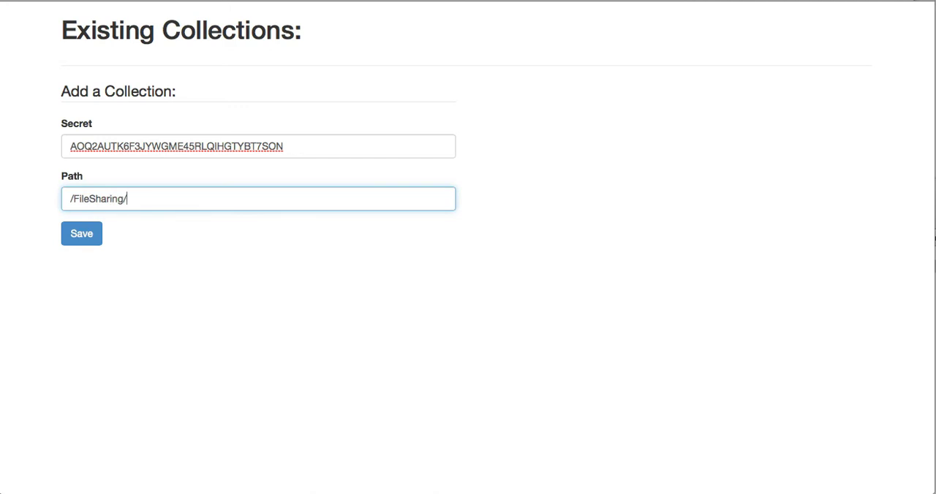
text(BitBox)
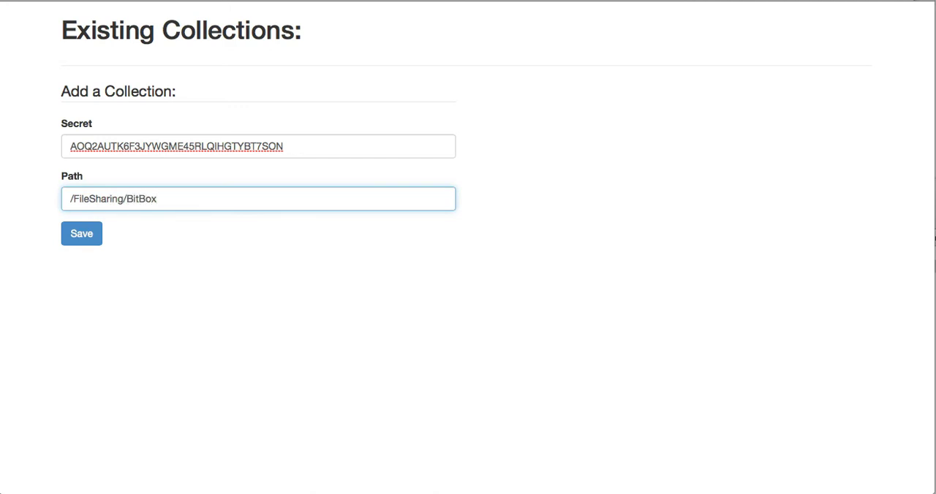
mouse_move(215, 276)
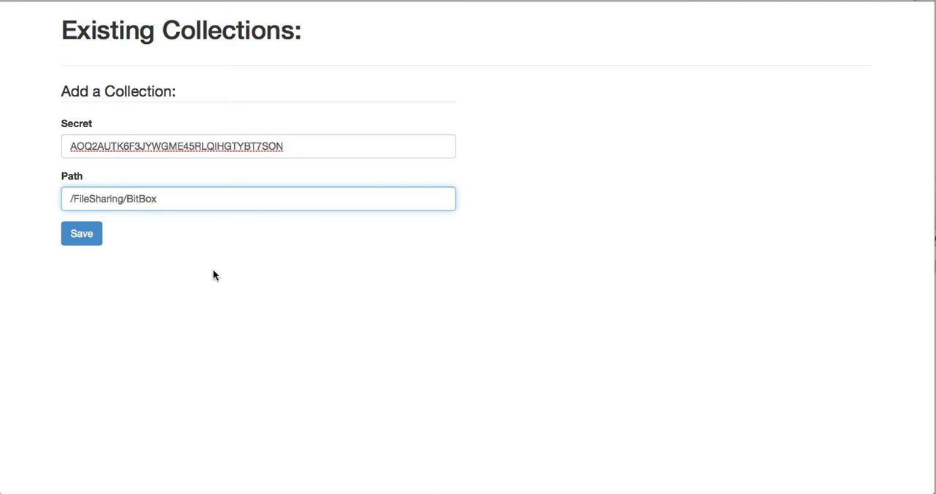
mouse_move(195, 276)
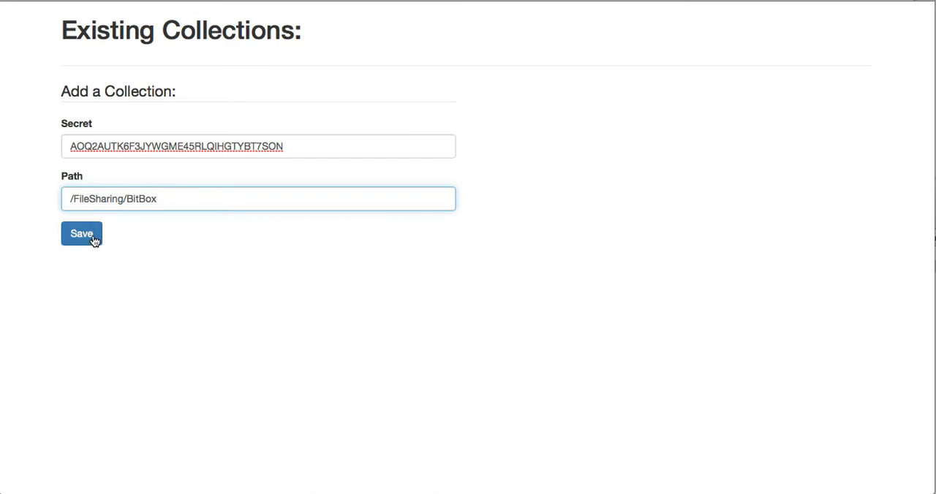
click(81, 233)
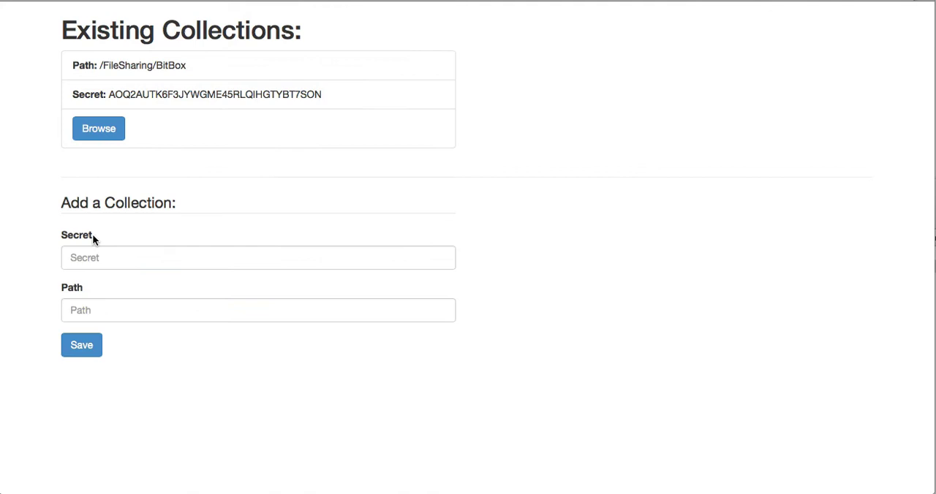
mouse_move(267, 166)
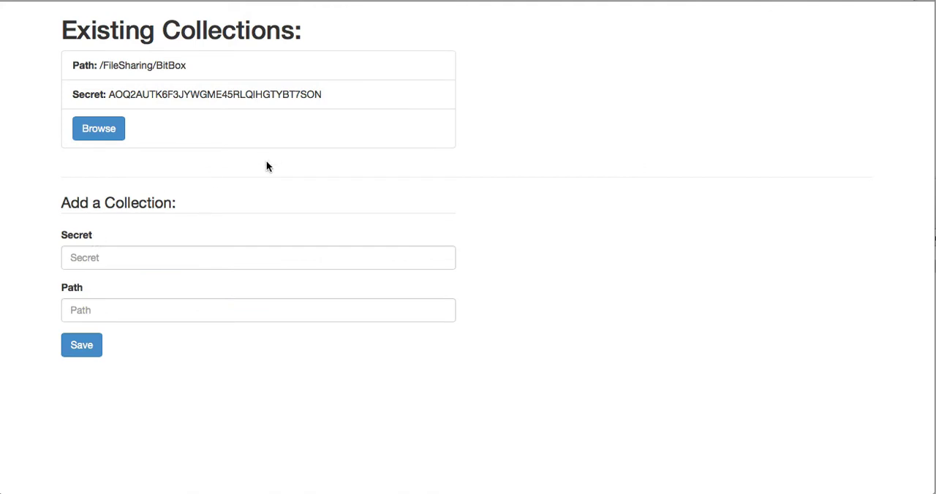
mouse_move(302, 227)
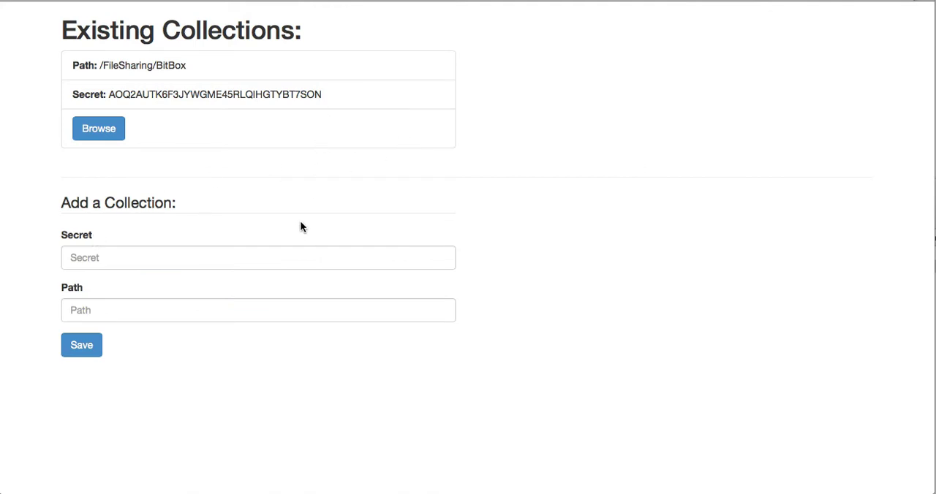
click(98, 128)
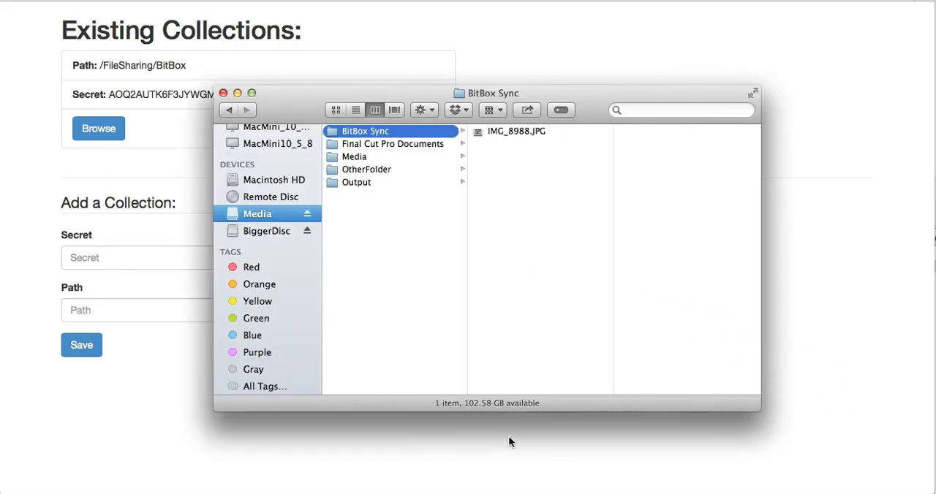
Return from the BitBox Sync folder in Finder to the collections page
click(223, 93)
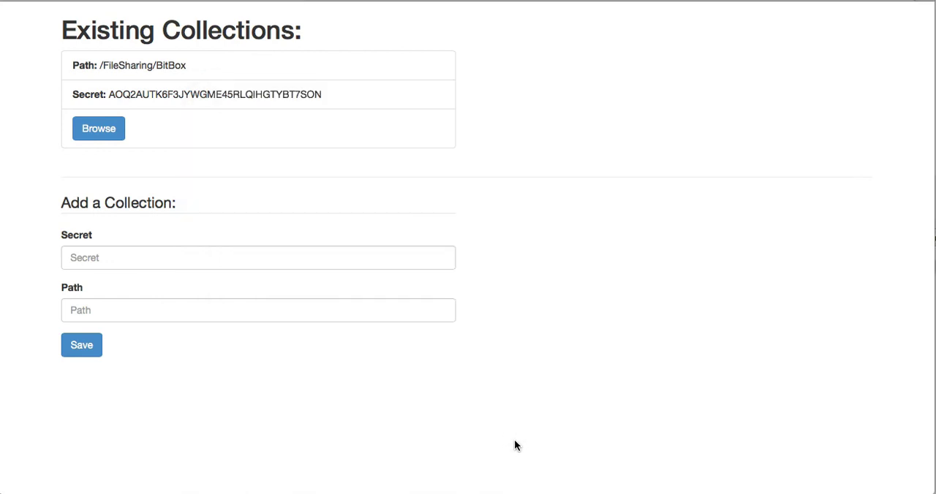
mouse_move(592, 435)
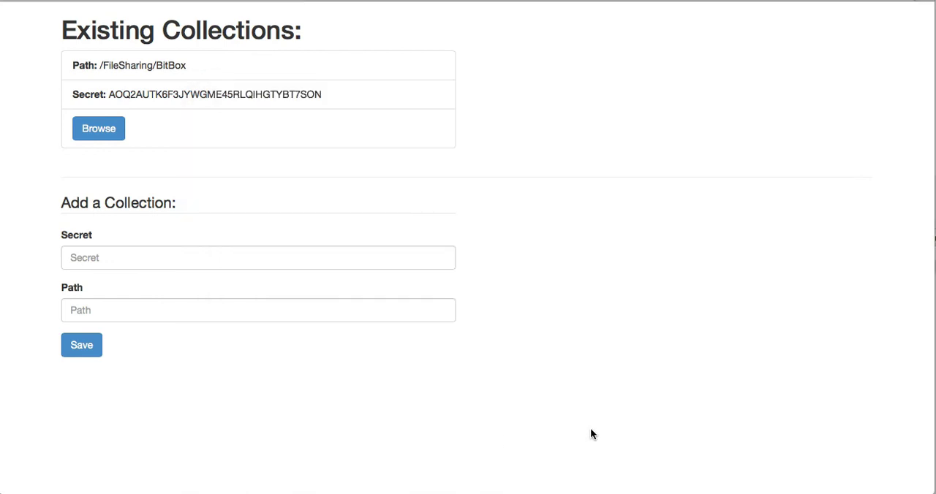
mouse_move(494, 272)
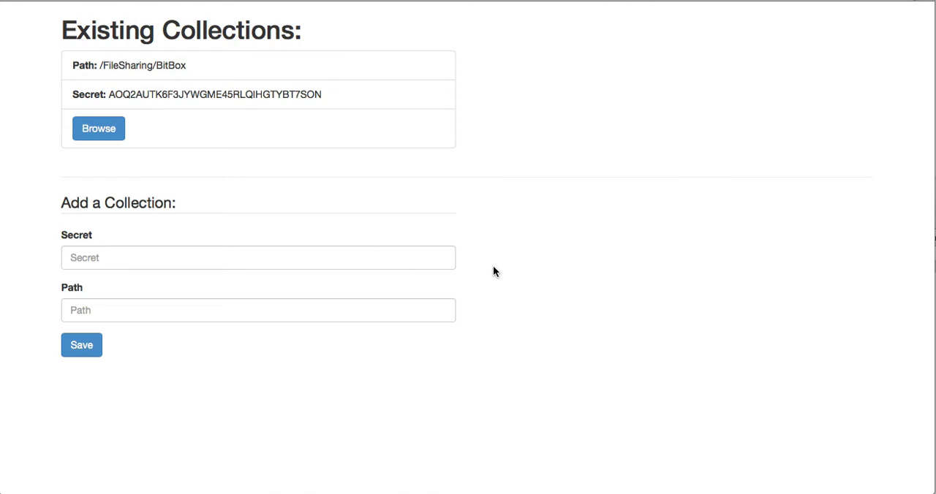
mouse_move(509, 251)
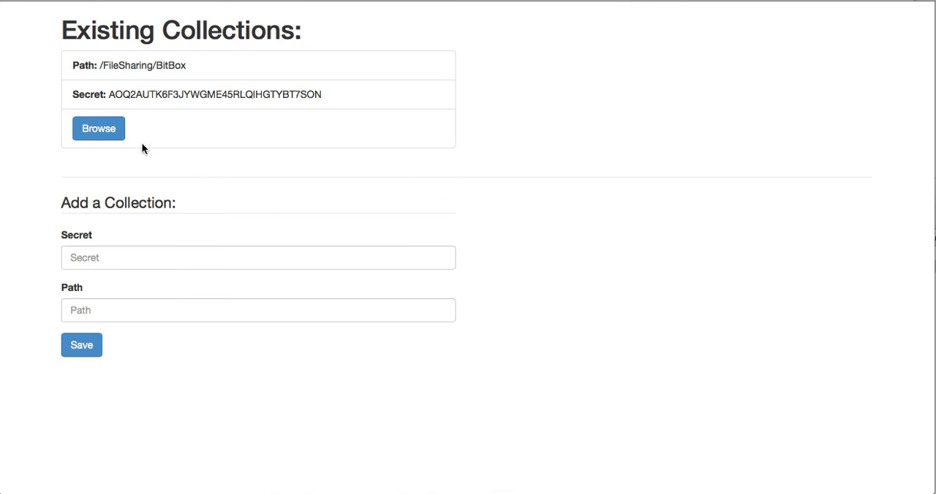
Browse the files in the /FileSharing/BitBox collection
click(98, 129)
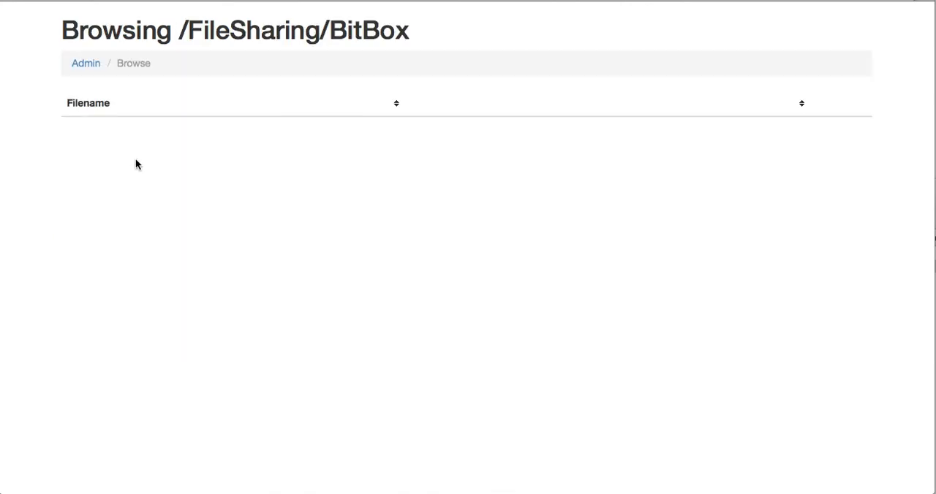
mouse_move(222, 179)
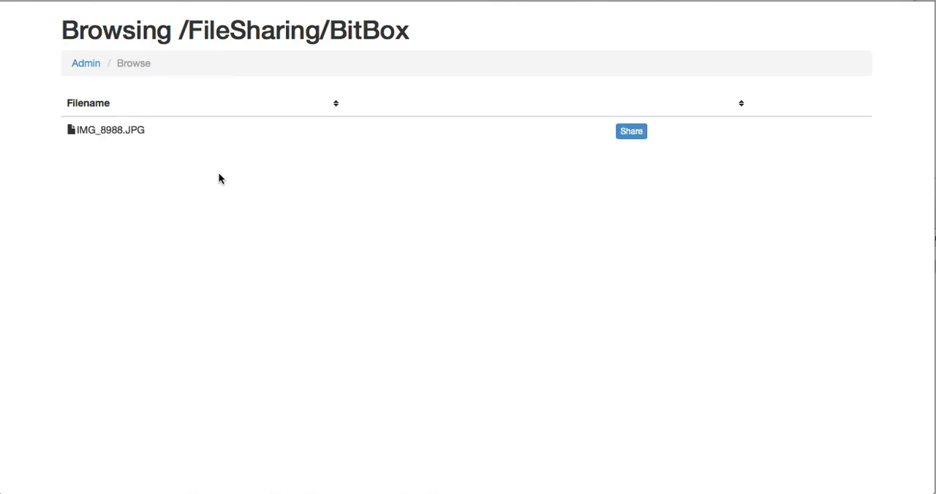
mouse_move(285, 159)
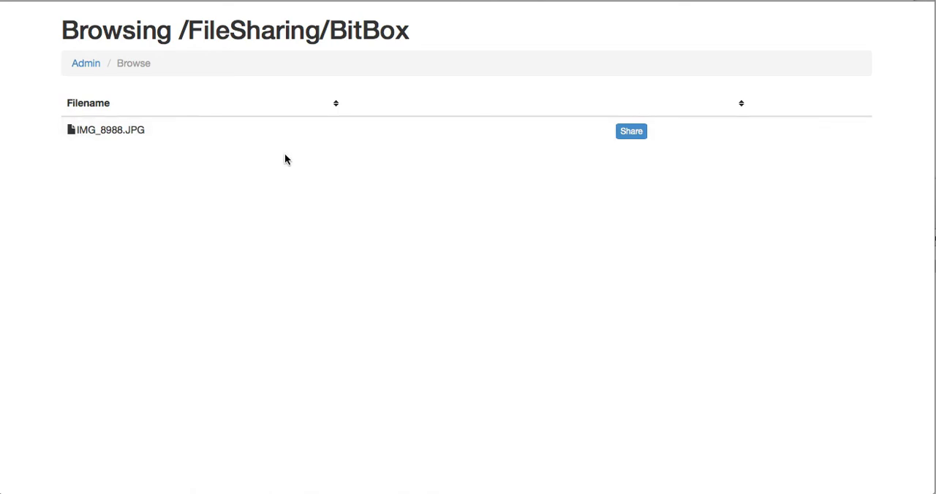
mouse_move(146, 129)
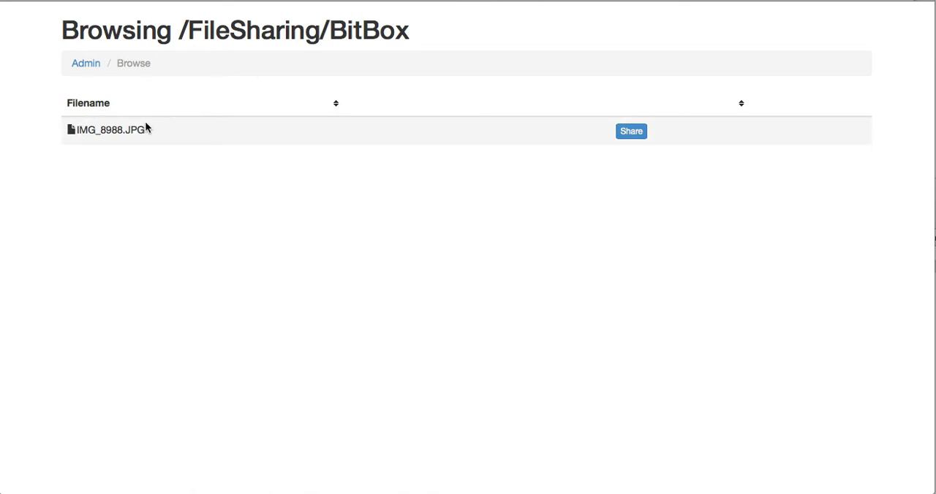
mouse_move(200, 132)
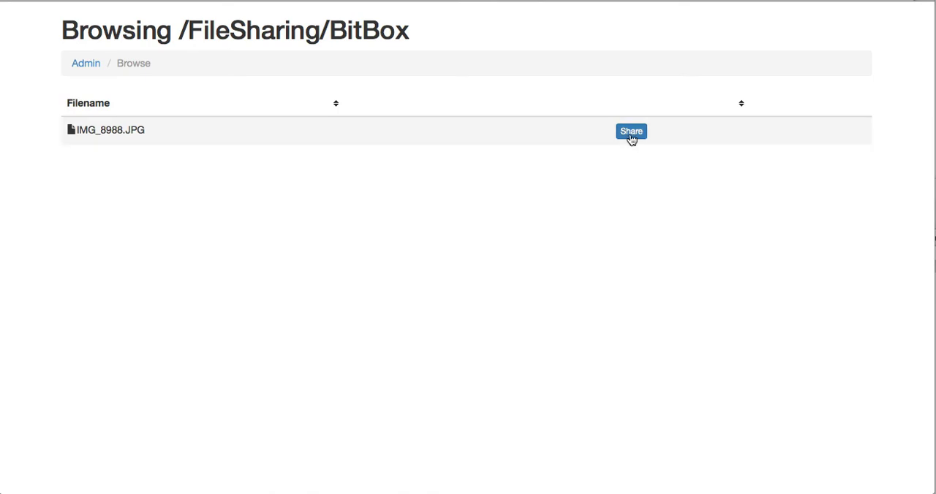
Share IMG_8988.JPG and open its Full URL download link
click(631, 131)
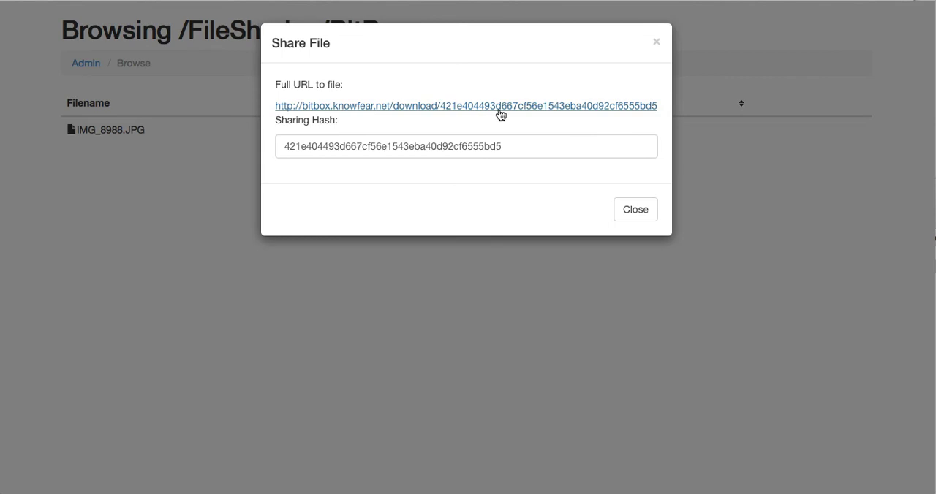
mouse_move(488, 111)
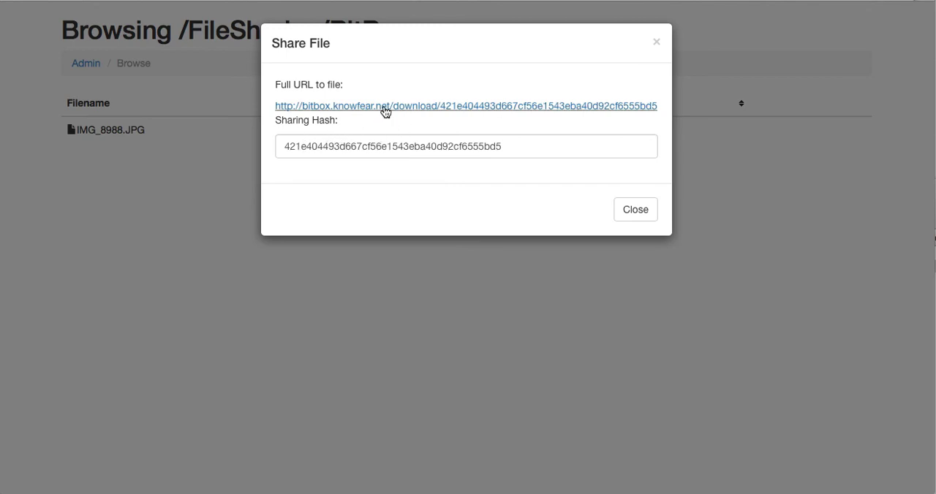
click(466, 106)
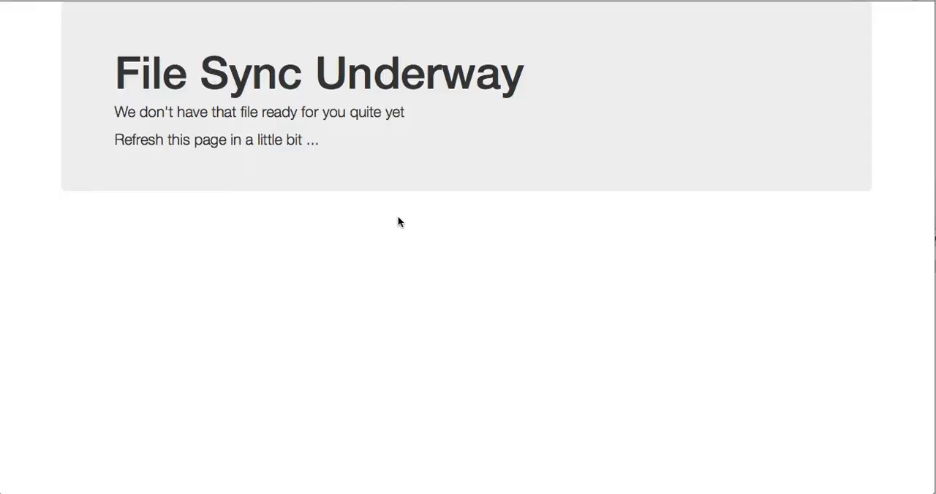